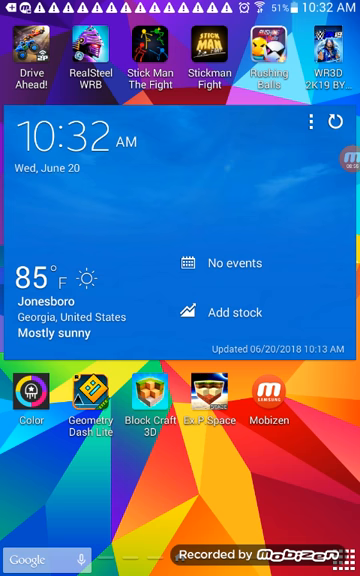
# Expand the Mobizen floating bubble to reveal its record/stop controls over the home screen
pyautogui.click(338, 126)
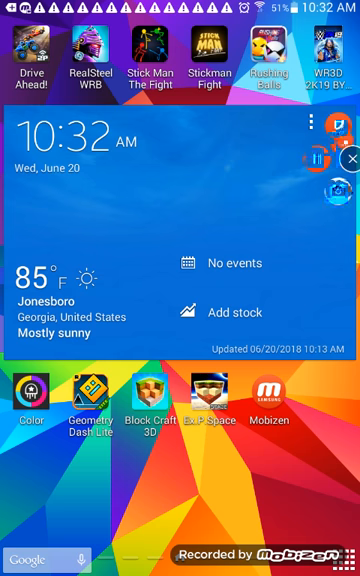